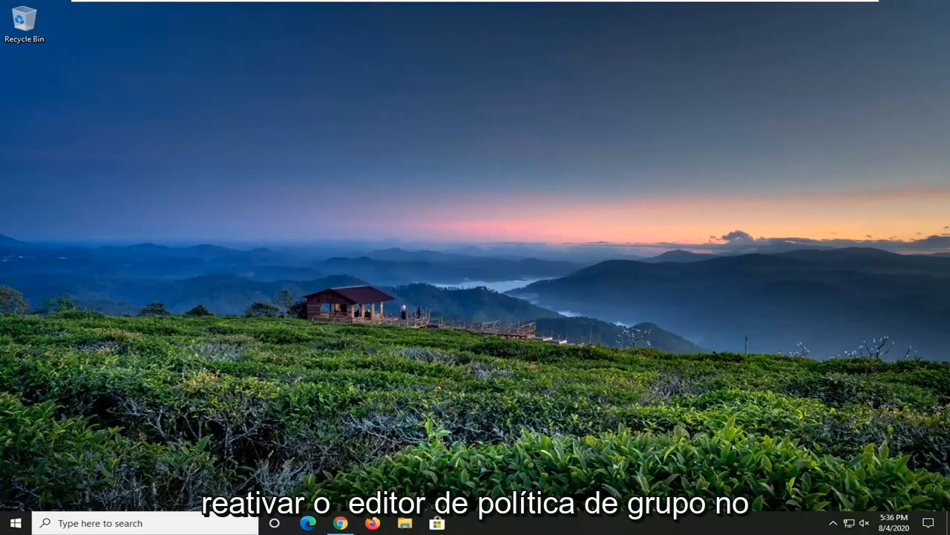
mouse_move(18, 487)
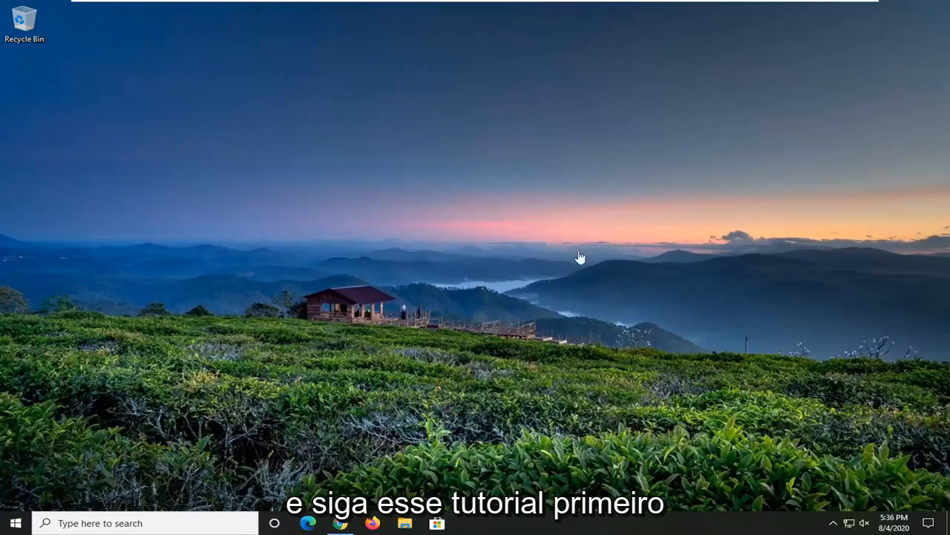
mouse_move(18, 517)
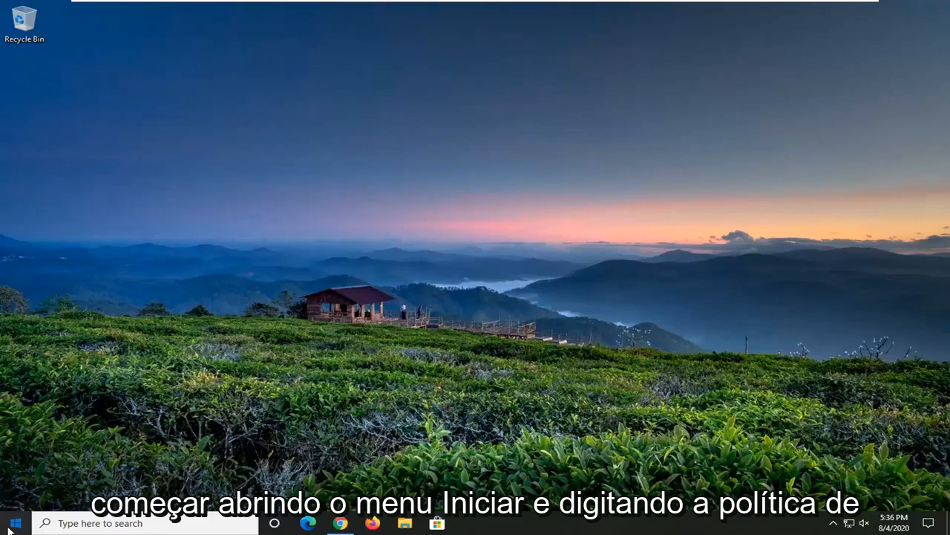
Search Start for 'group policy' and launch the Edit group policy result
left_click(15, 523)
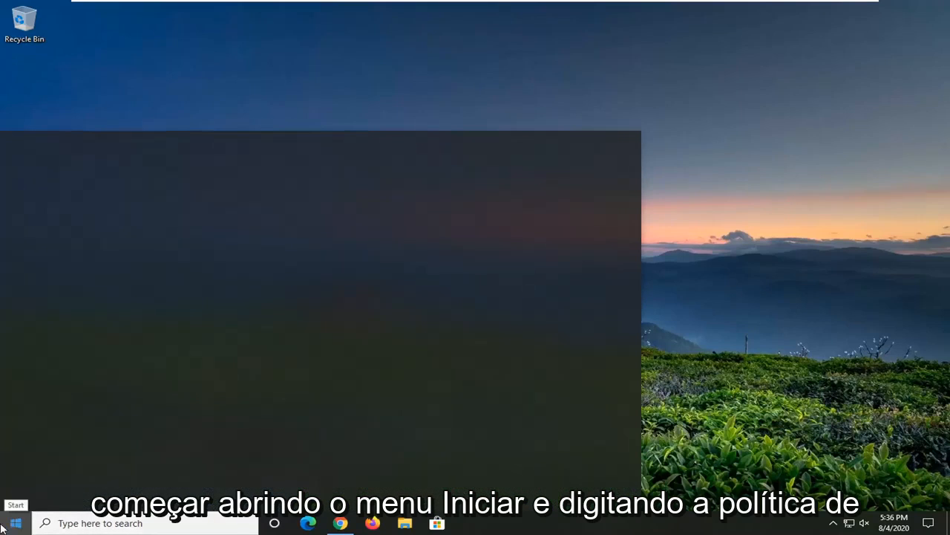
left_click(15, 523)
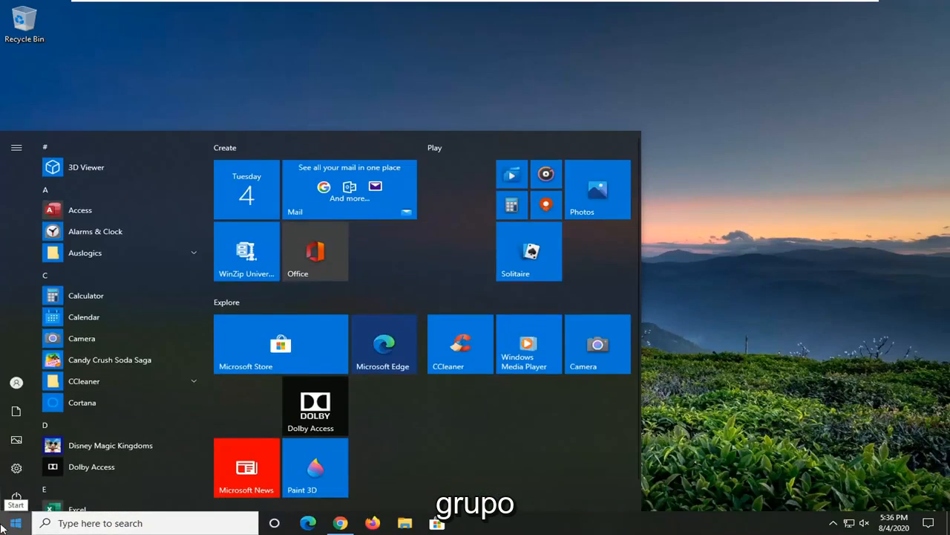
type("group policy")
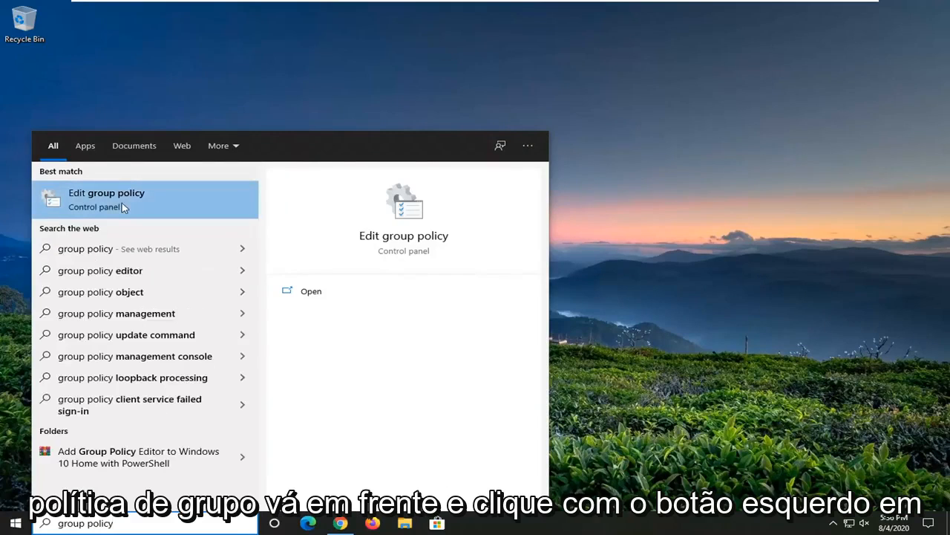
left_click(106, 199)
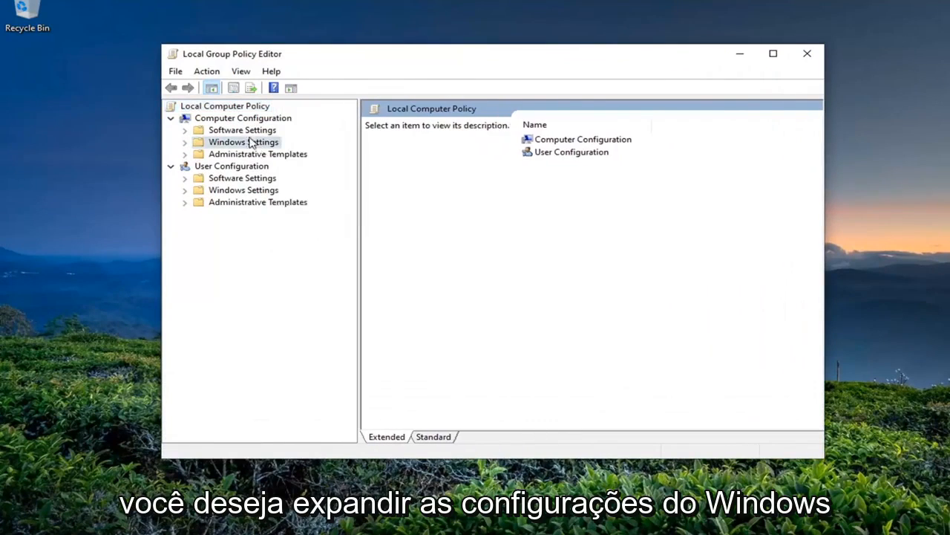
Browse Windows Components to Microsoft Defender Antivirus and select 'Turn off Microsoft Defender Antivirus'
double_click(243, 142)
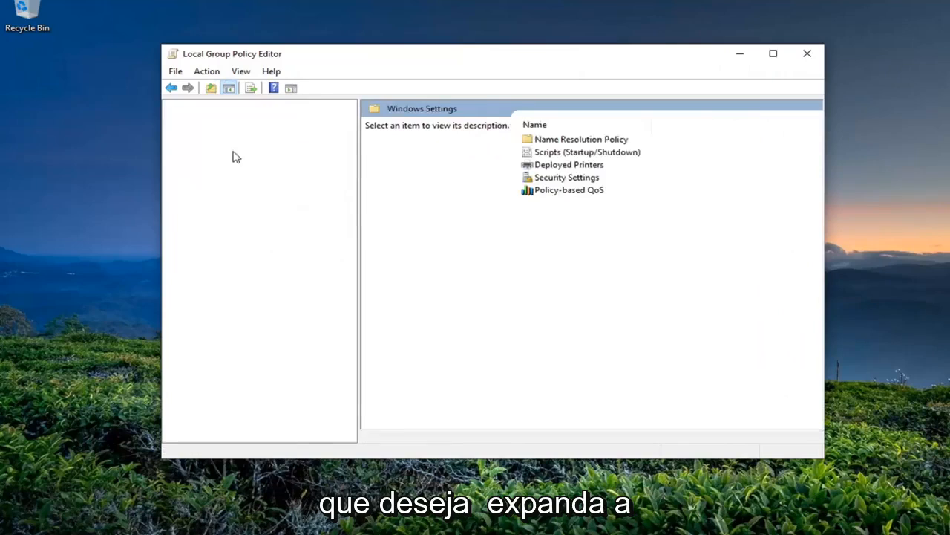
left_click(258, 154)
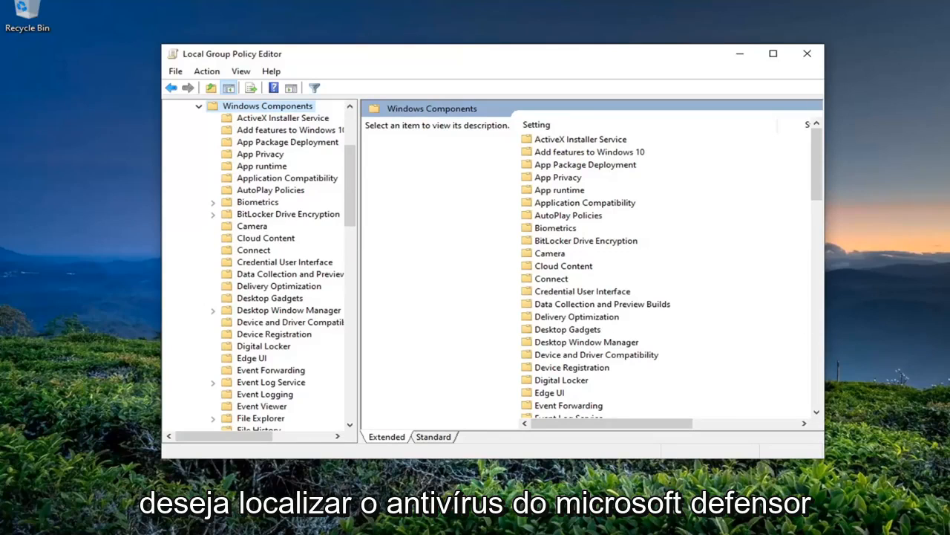
scroll("down", 3)
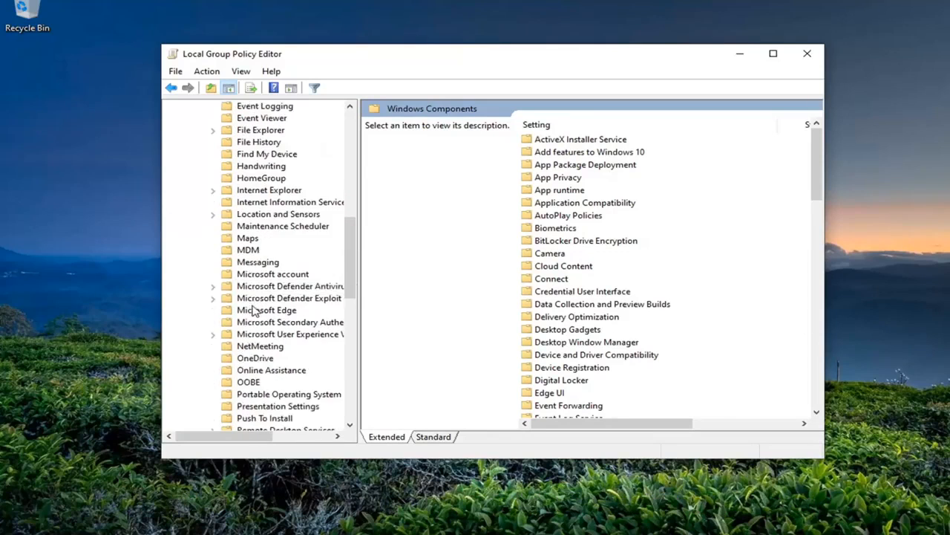
left_click(290, 286)
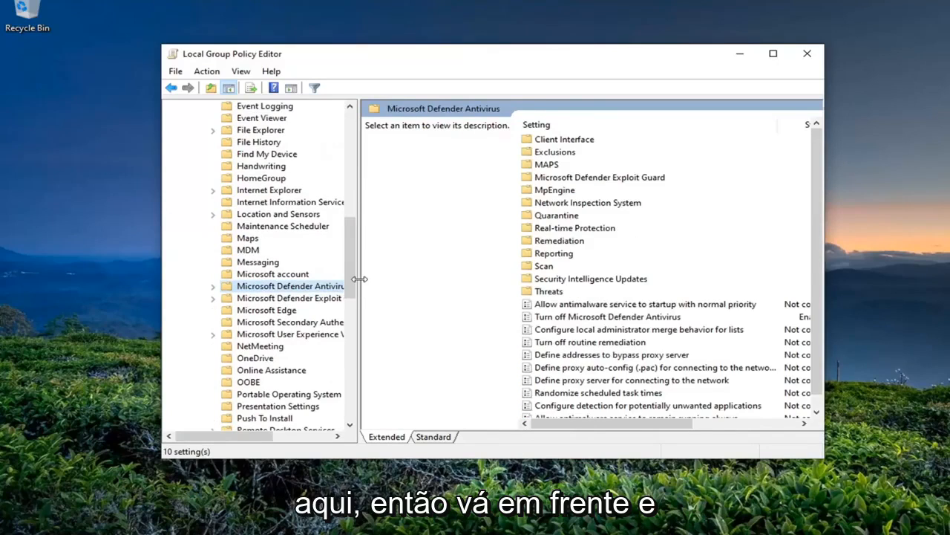
left_click_drag(359, 278, 423, 278)
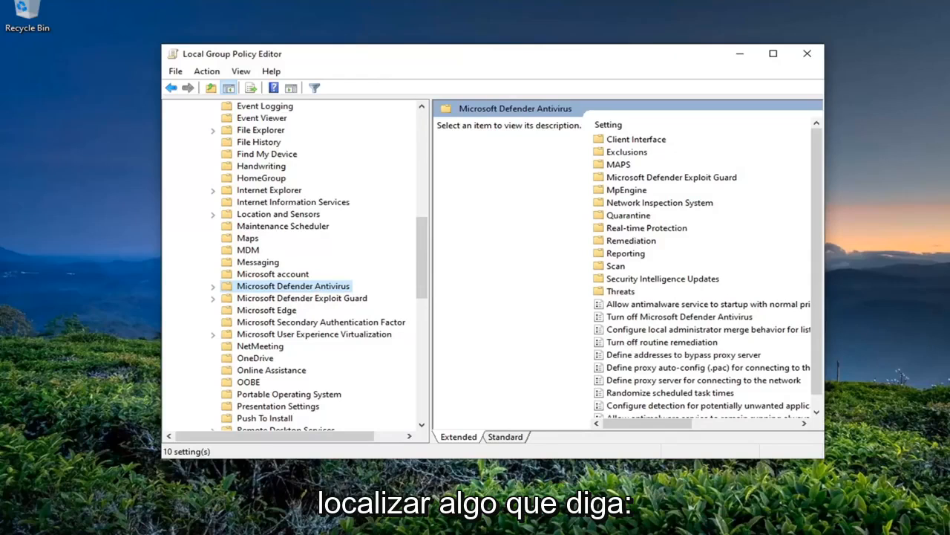
left_click(679, 317)
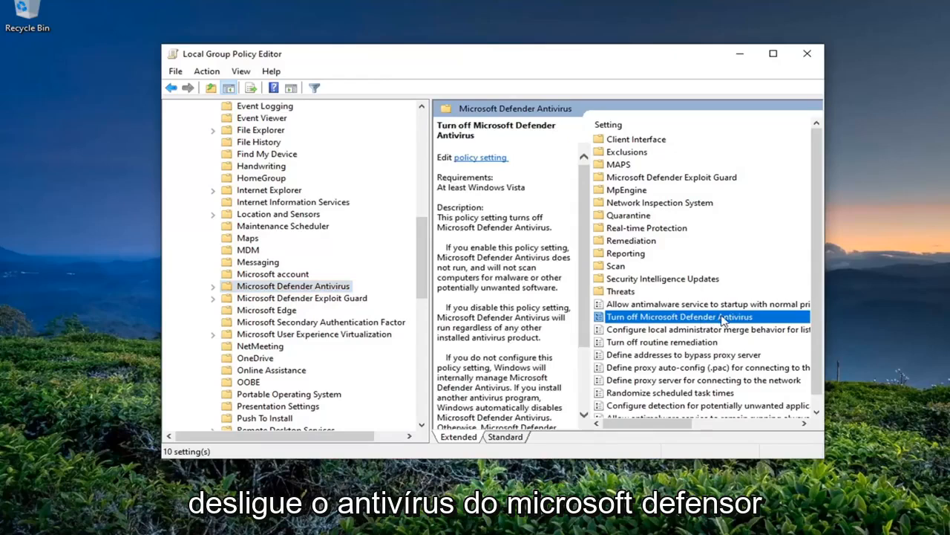
Set 'Turn off Microsoft Defender Antivirus' to Disabled, confirm it, and close the editor
double_click(679, 316)
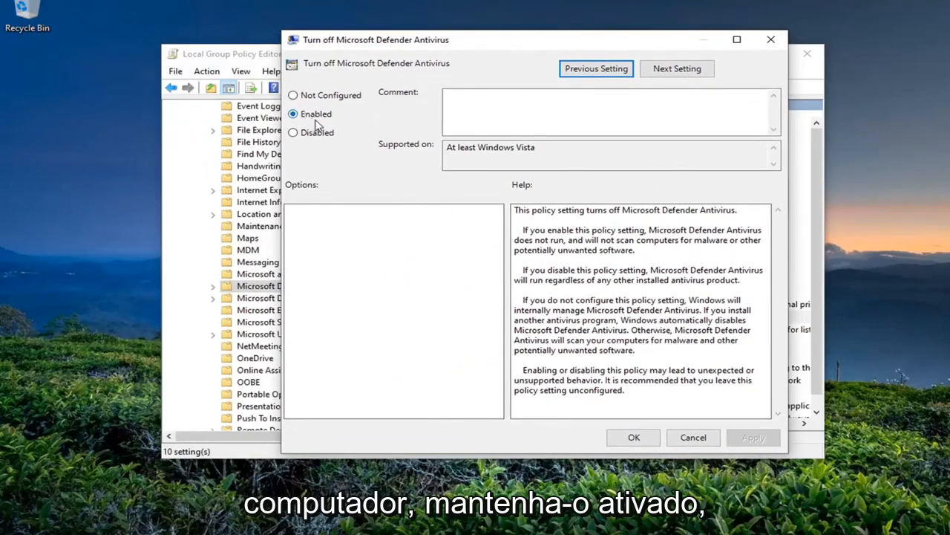
left_click(294, 132)
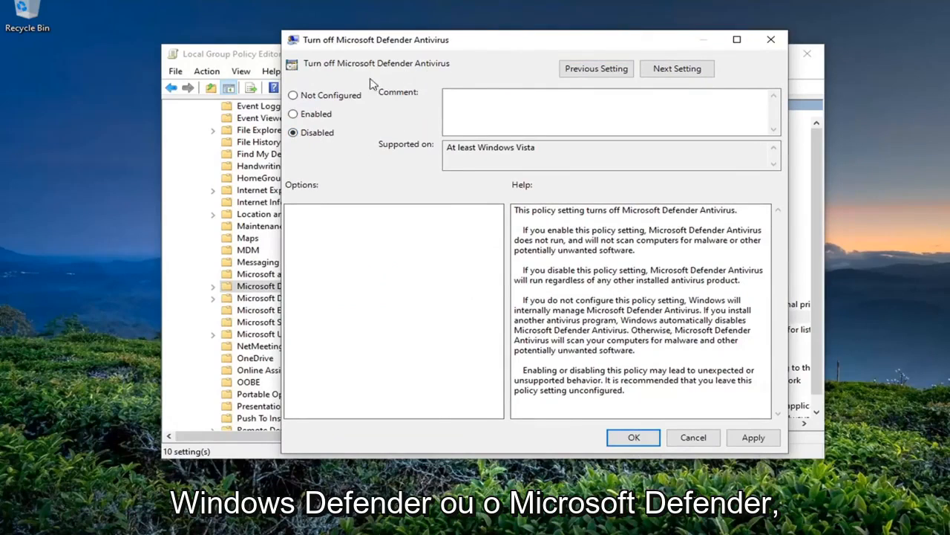
mouse_move(398, 132)
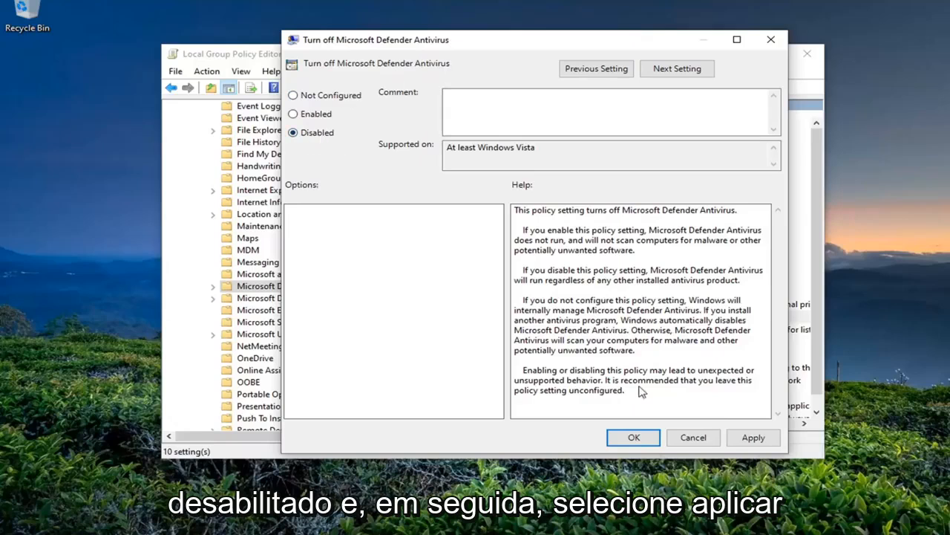
left_click(633, 436)
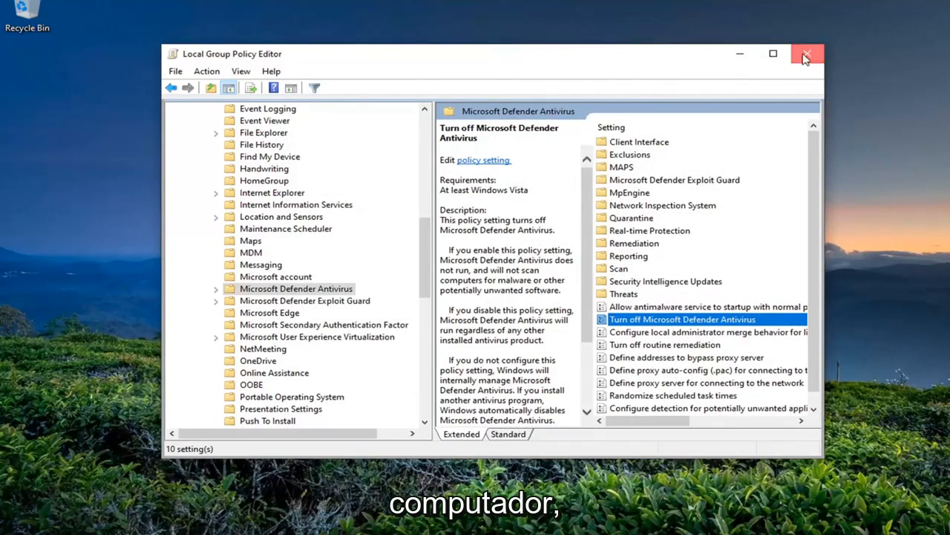
left_click(807, 53)
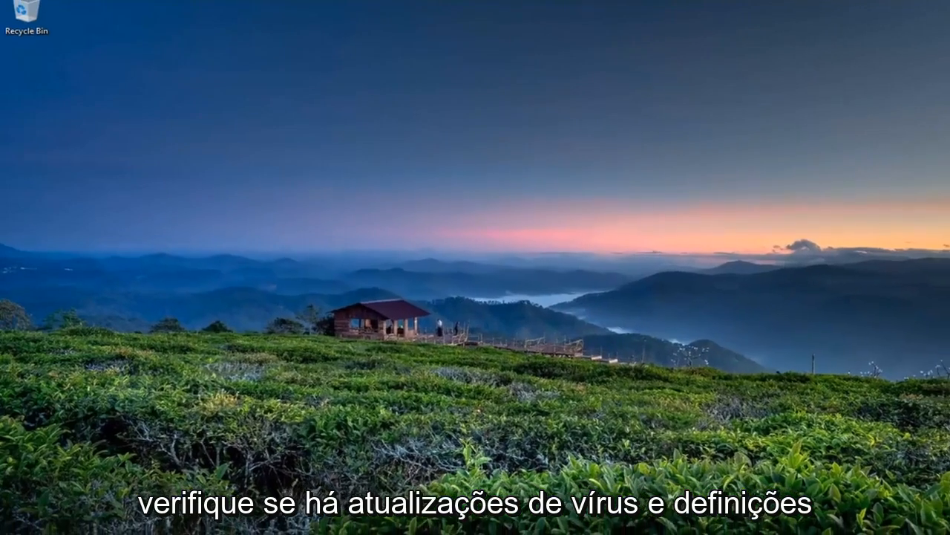